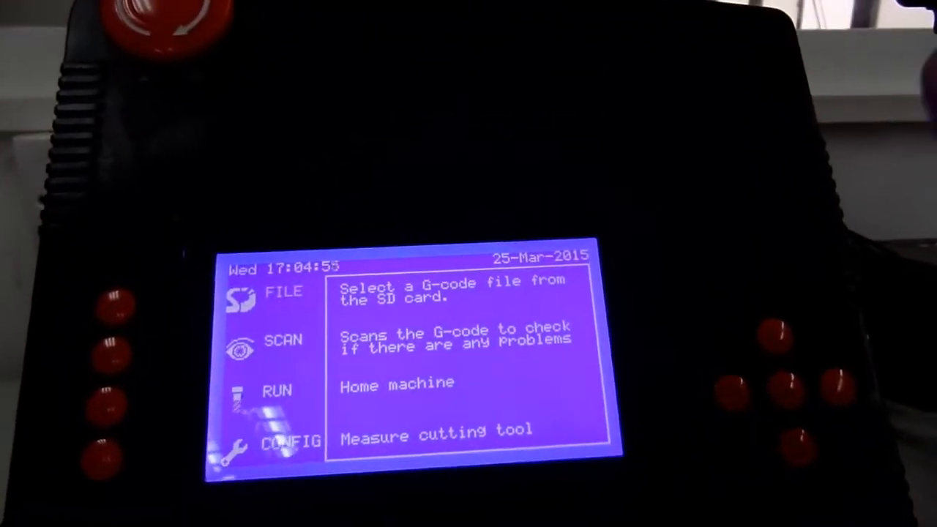
# Step: Select FILE on the pendant main menu to load a G-code file from the SD card
pyautogui.click(284, 291)
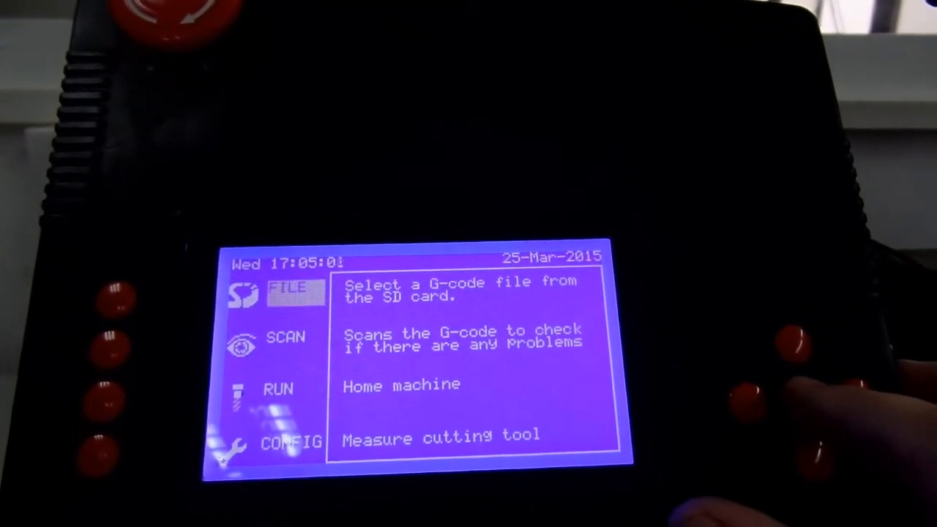
pyautogui.click(293, 288)
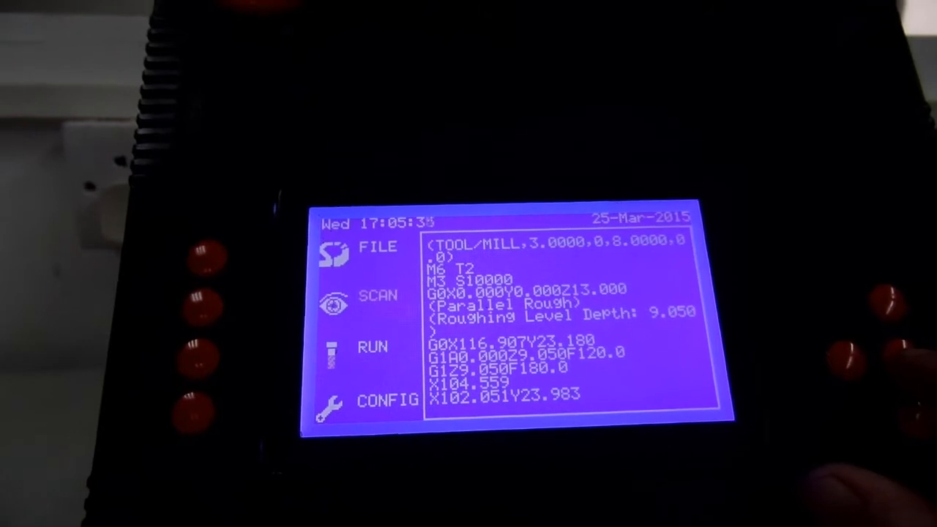
# Step: Select SCAN to check the loaded G-code file for problems
pyautogui.click(377, 296)
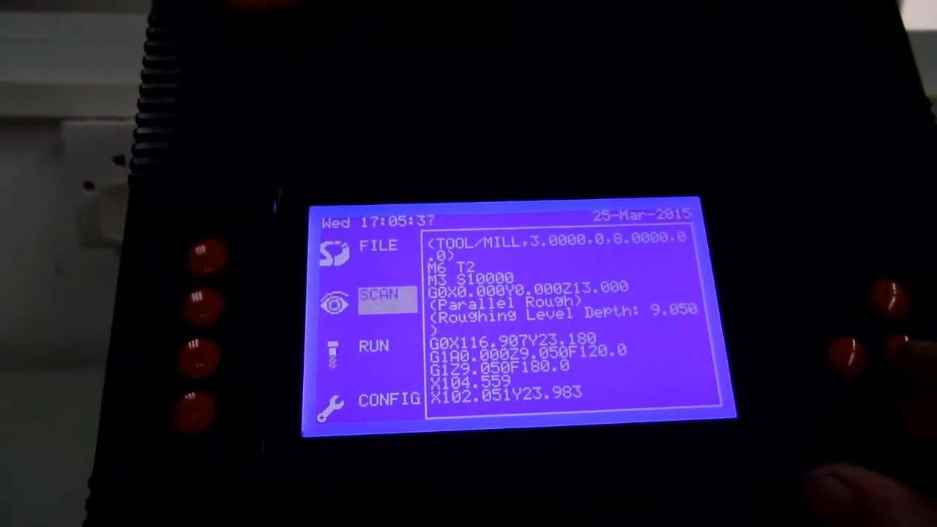